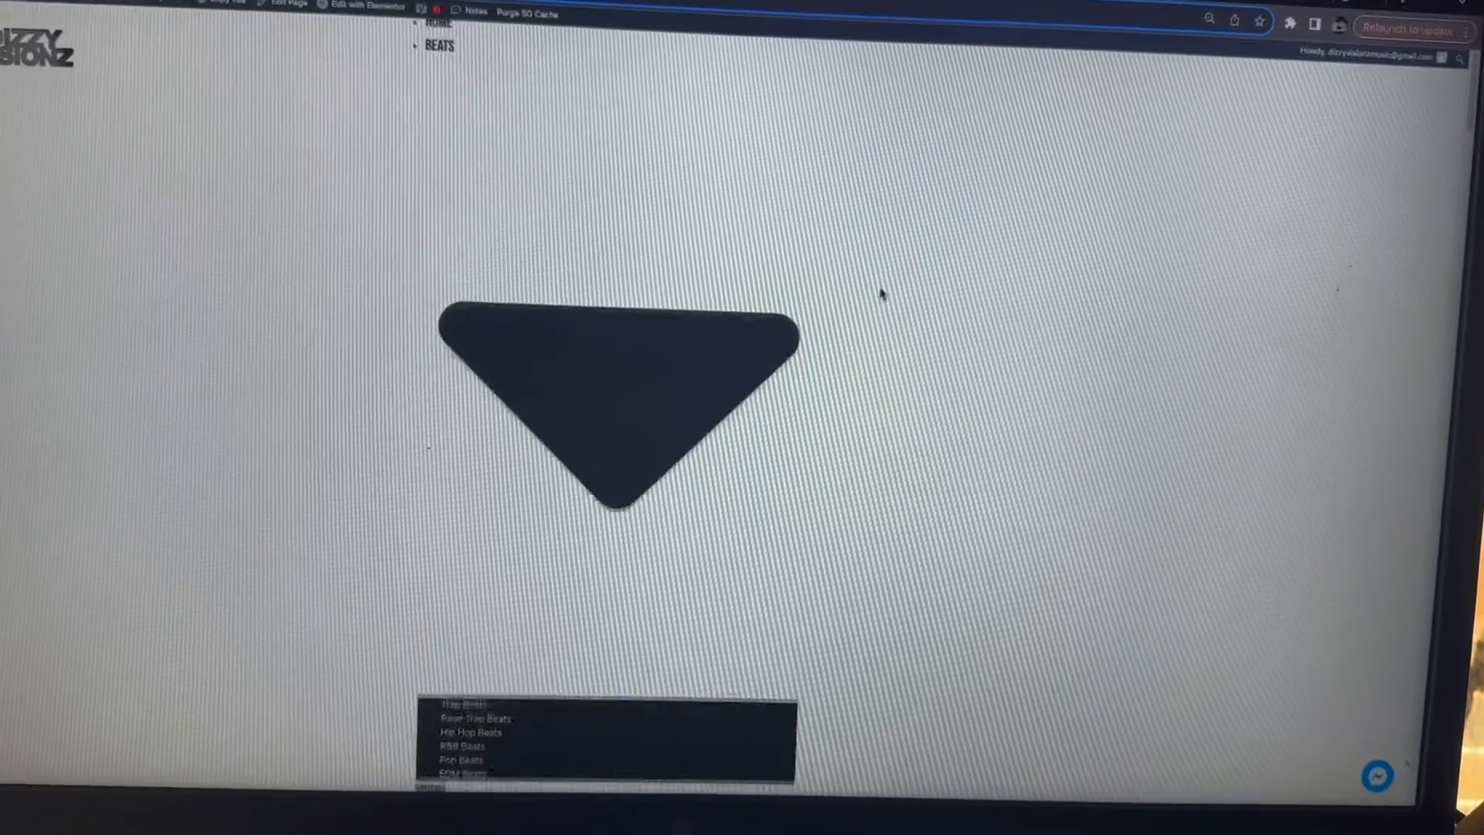
scroll("down", 3)
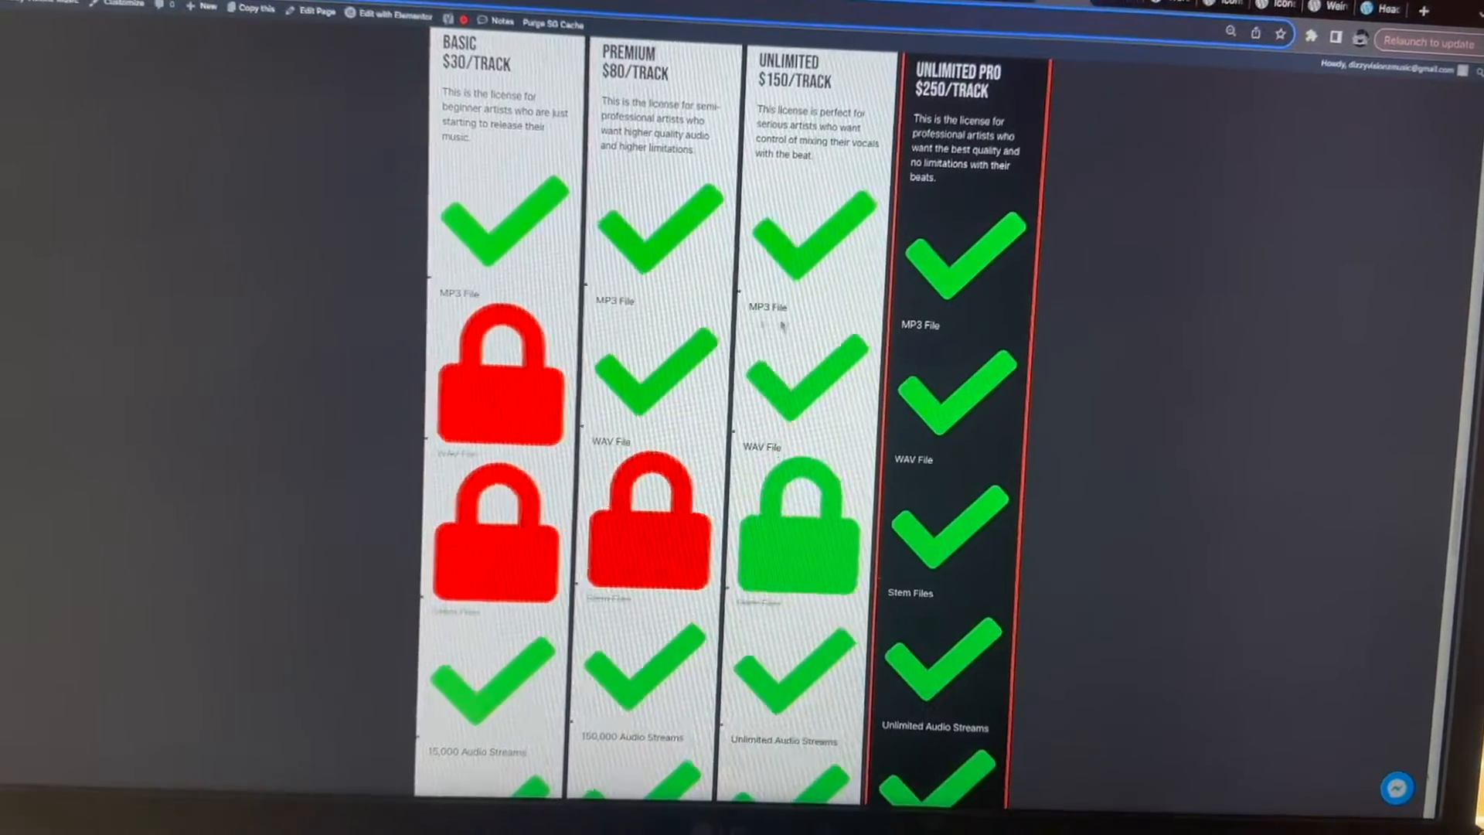
scroll("down", 3)
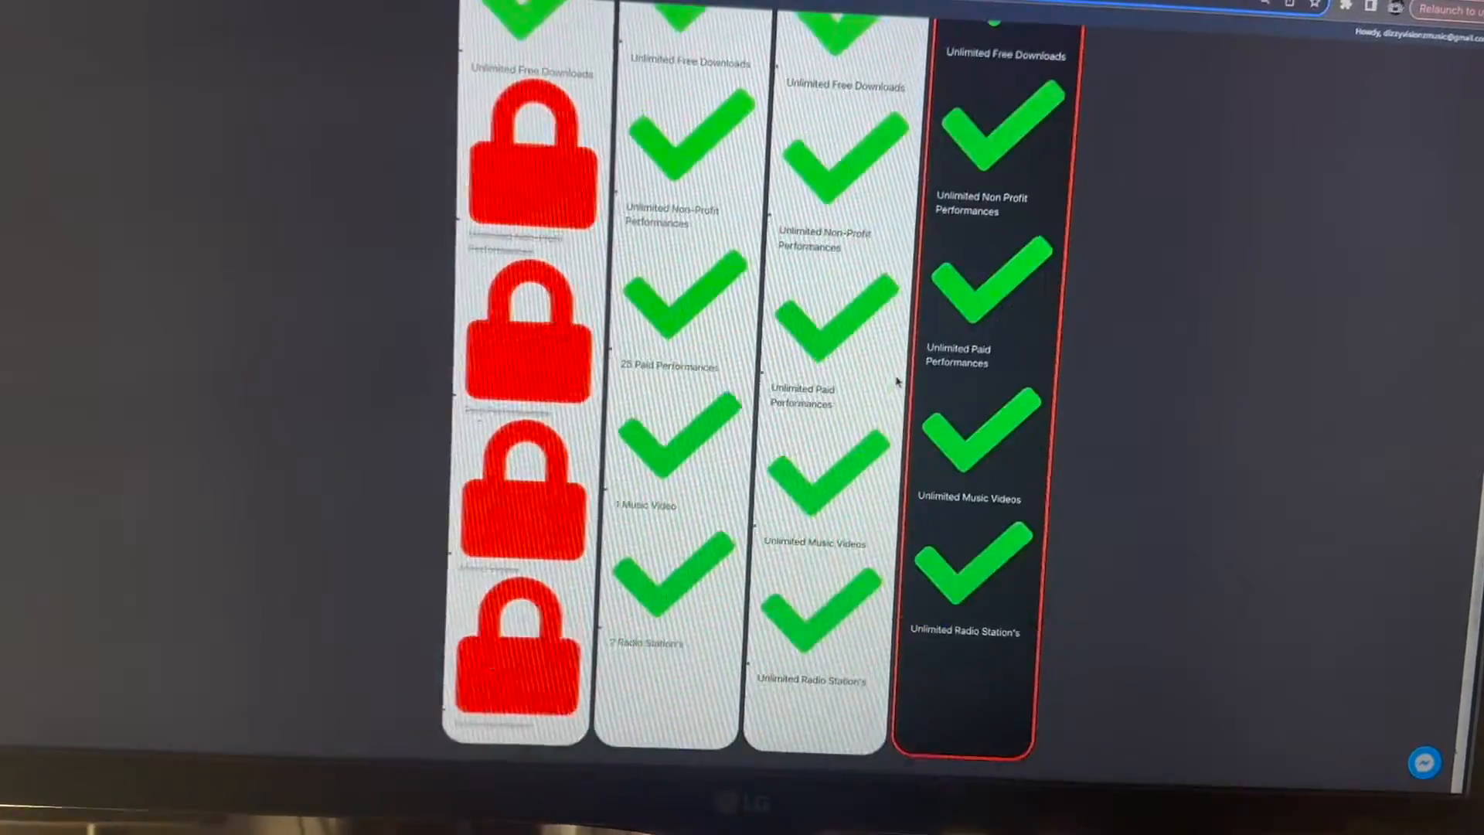
scroll("down", 3)
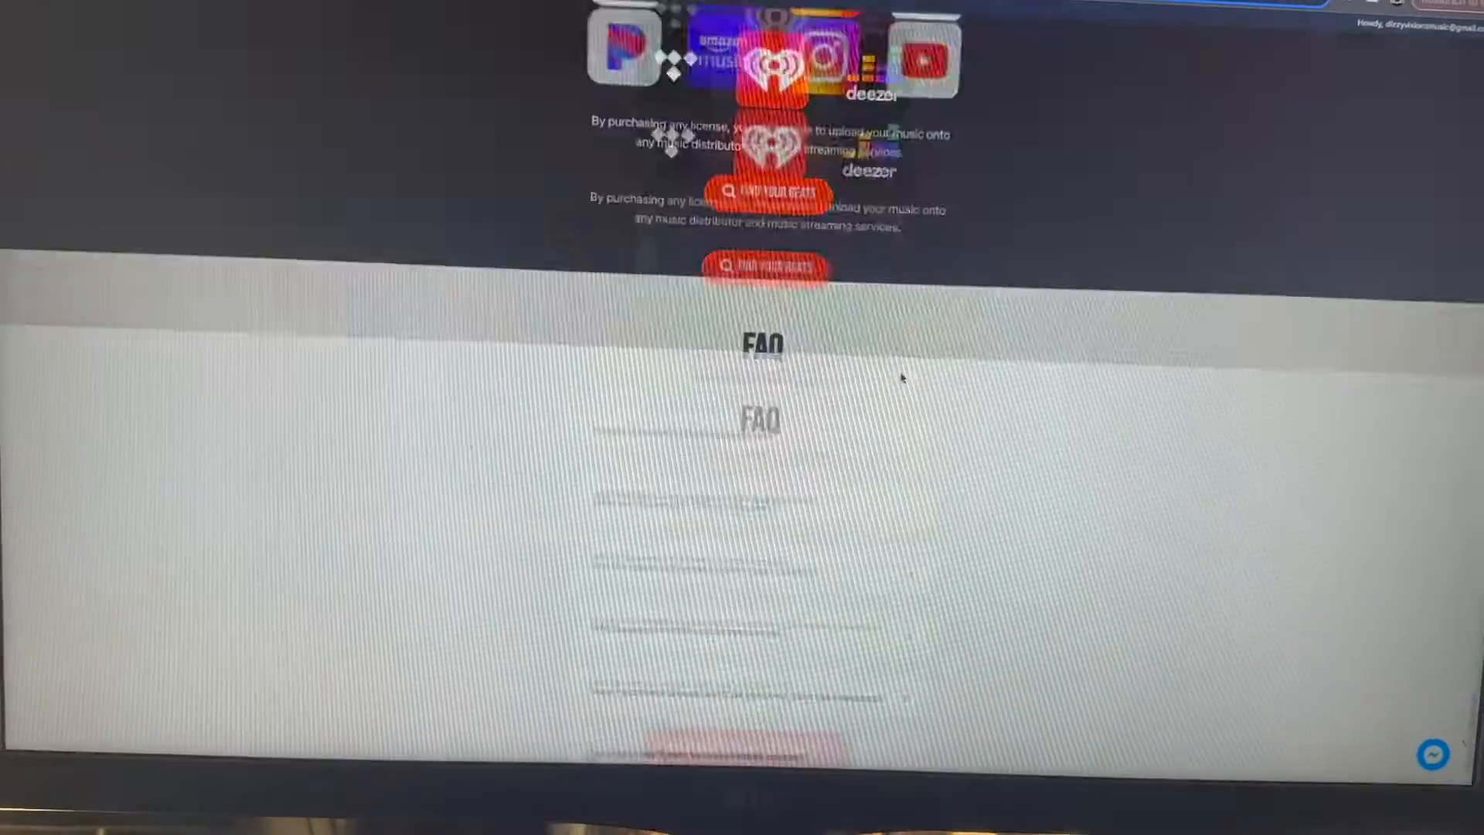
scroll("up", 3)
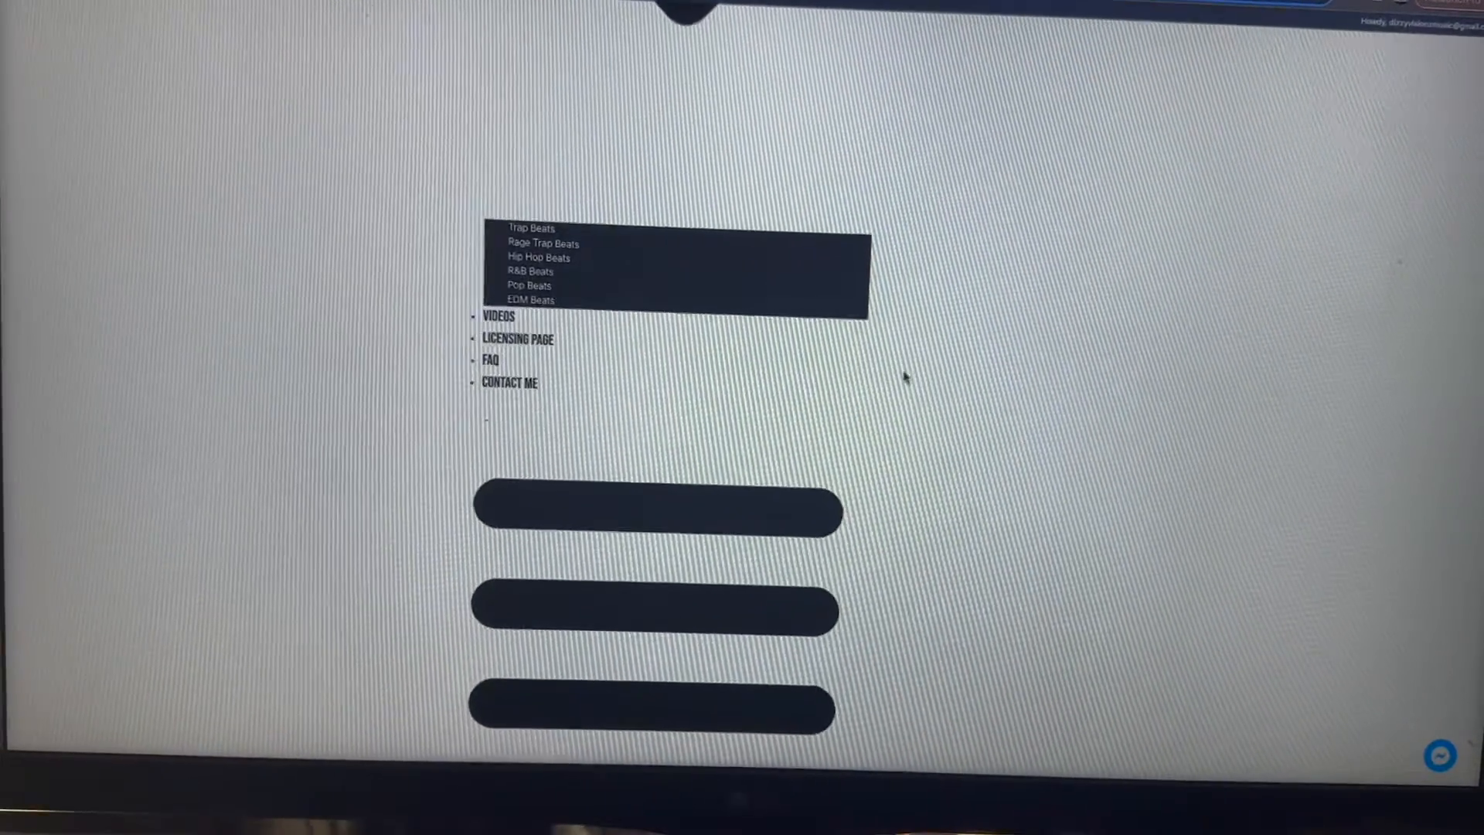
scroll("down", 3)
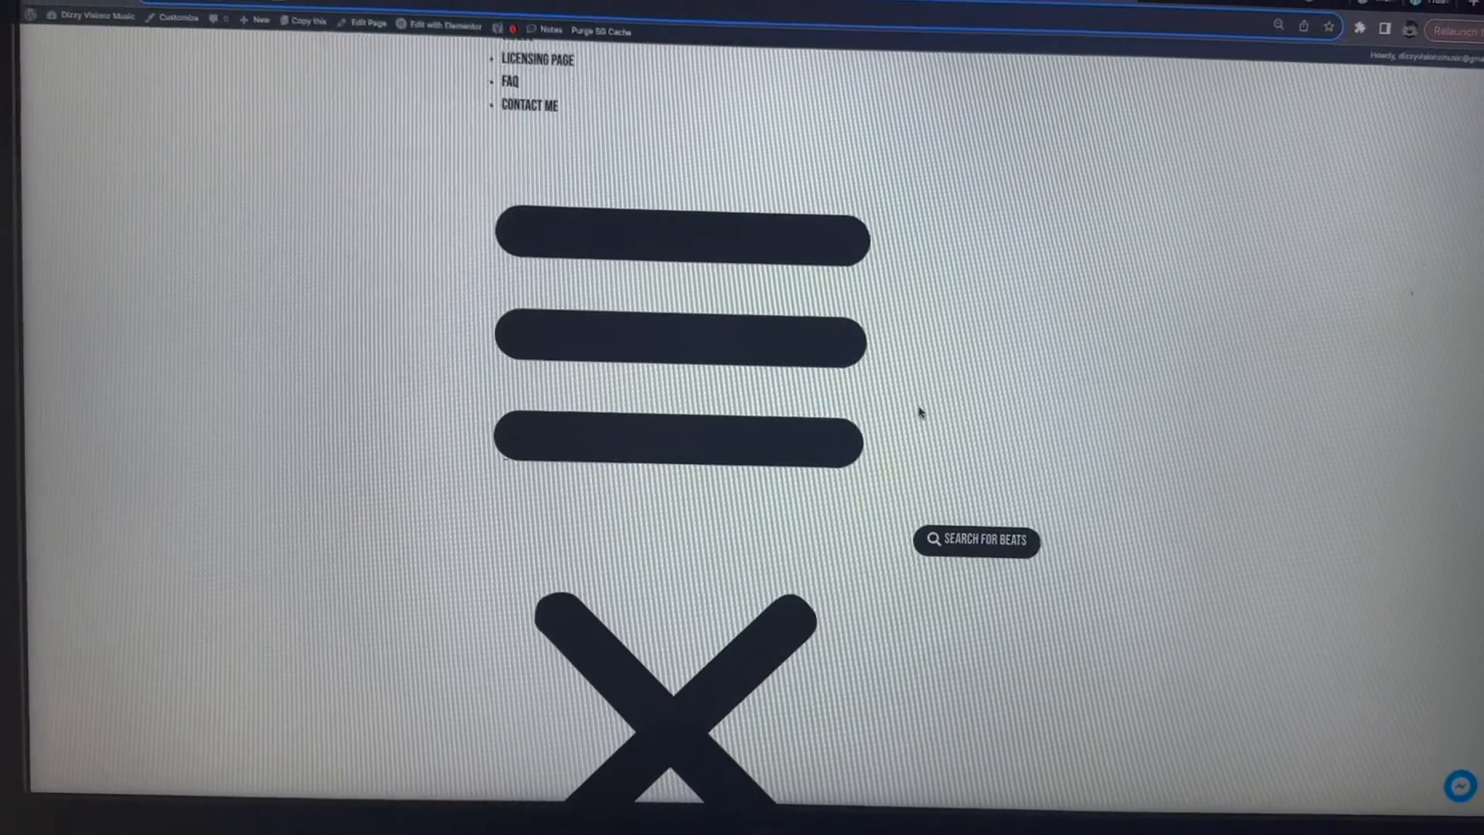
scroll("down", 3)
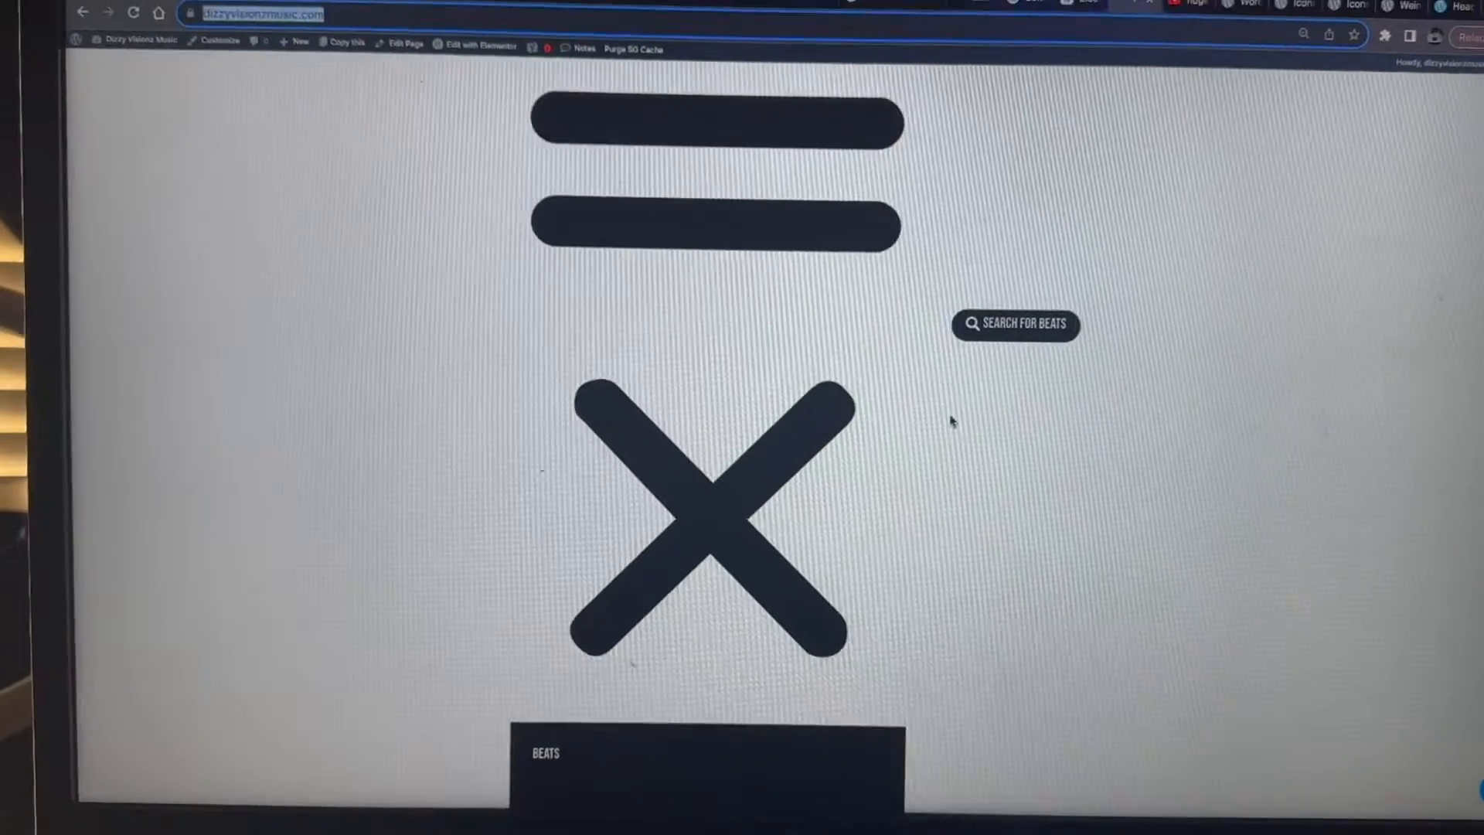